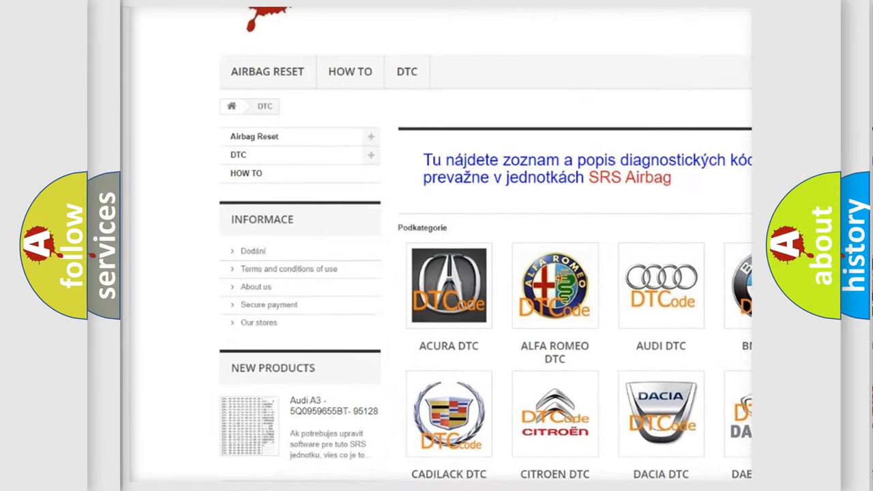
# - Scroll the airbagreset.sk DTC page past the car make categories toward the fault code list
pyautogui.scroll(-3)
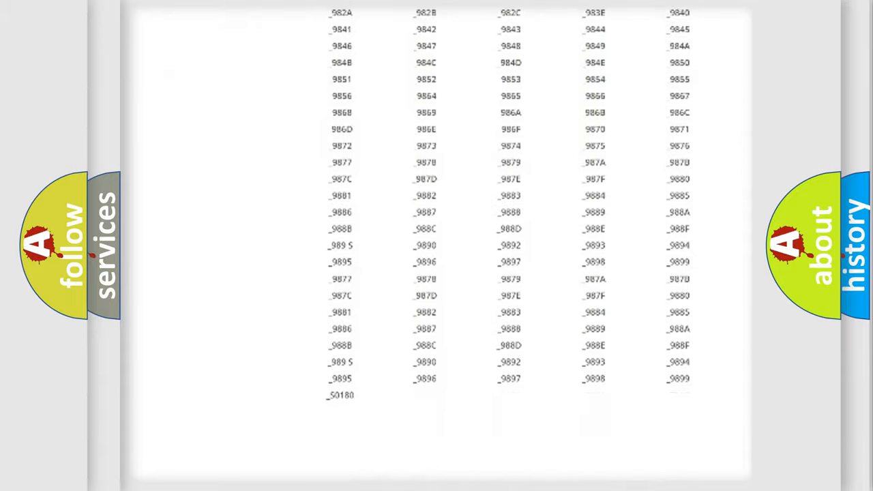
pyautogui.scroll(3)
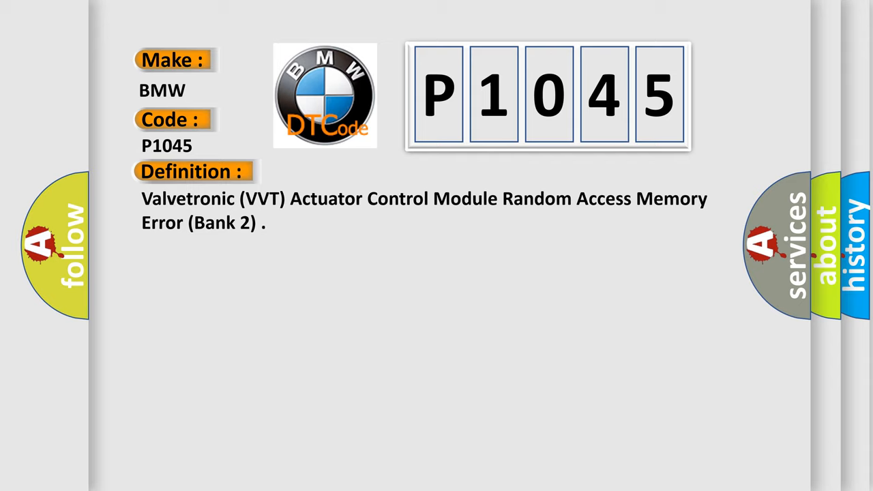
# - Advance the P1045 slide from its Definition to the DME internal memory fault Description
pyautogui.click(355, 172)
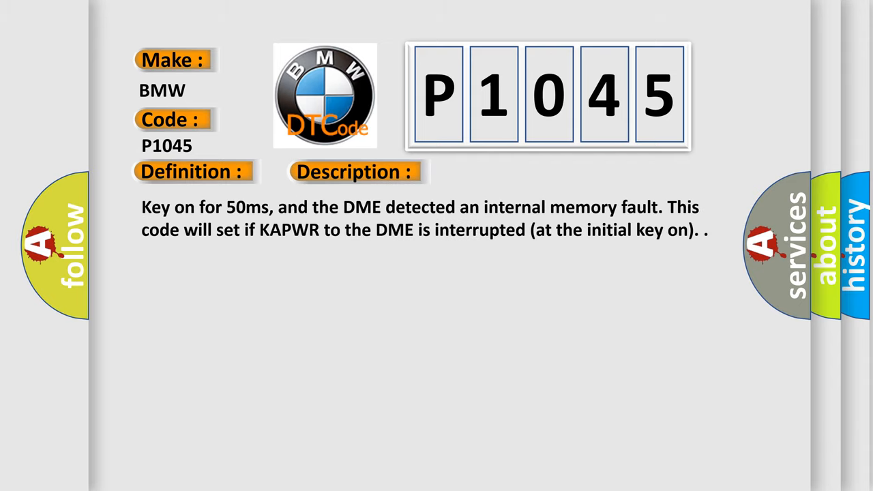